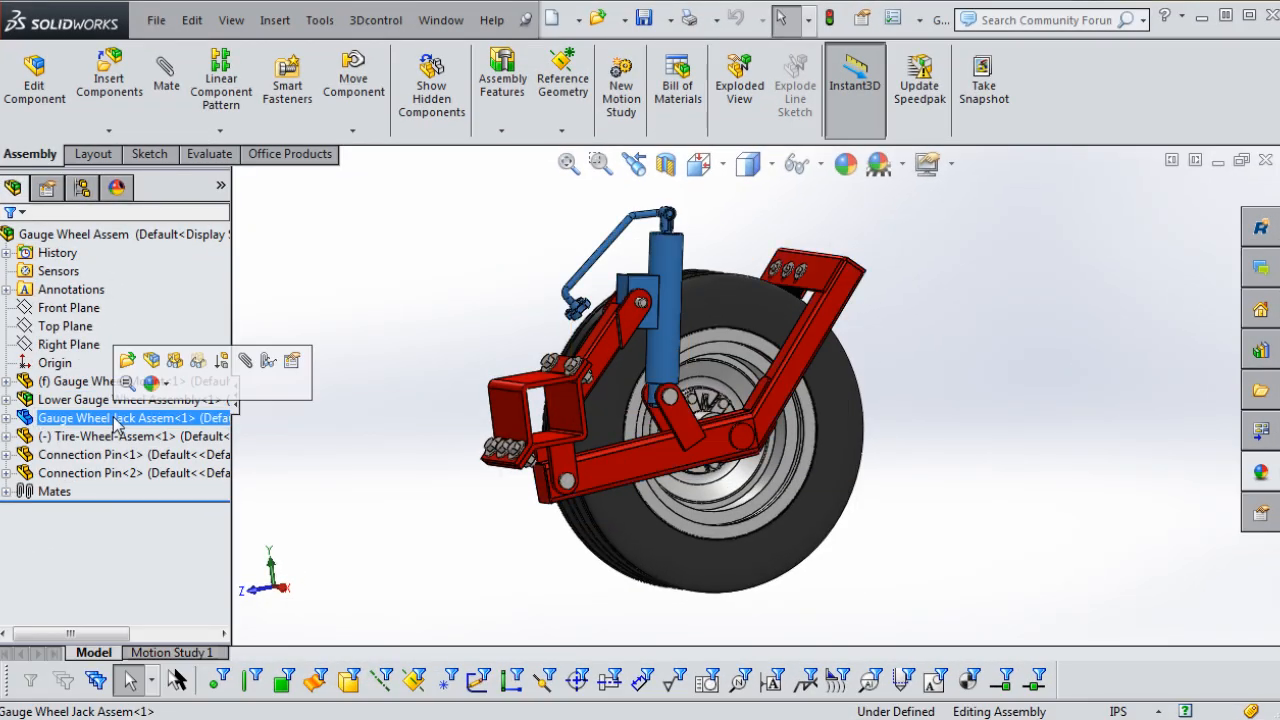
# Set the selected sketch dimension to 3 in the Modify box and confirm it.
pyautogui.click(120, 436)
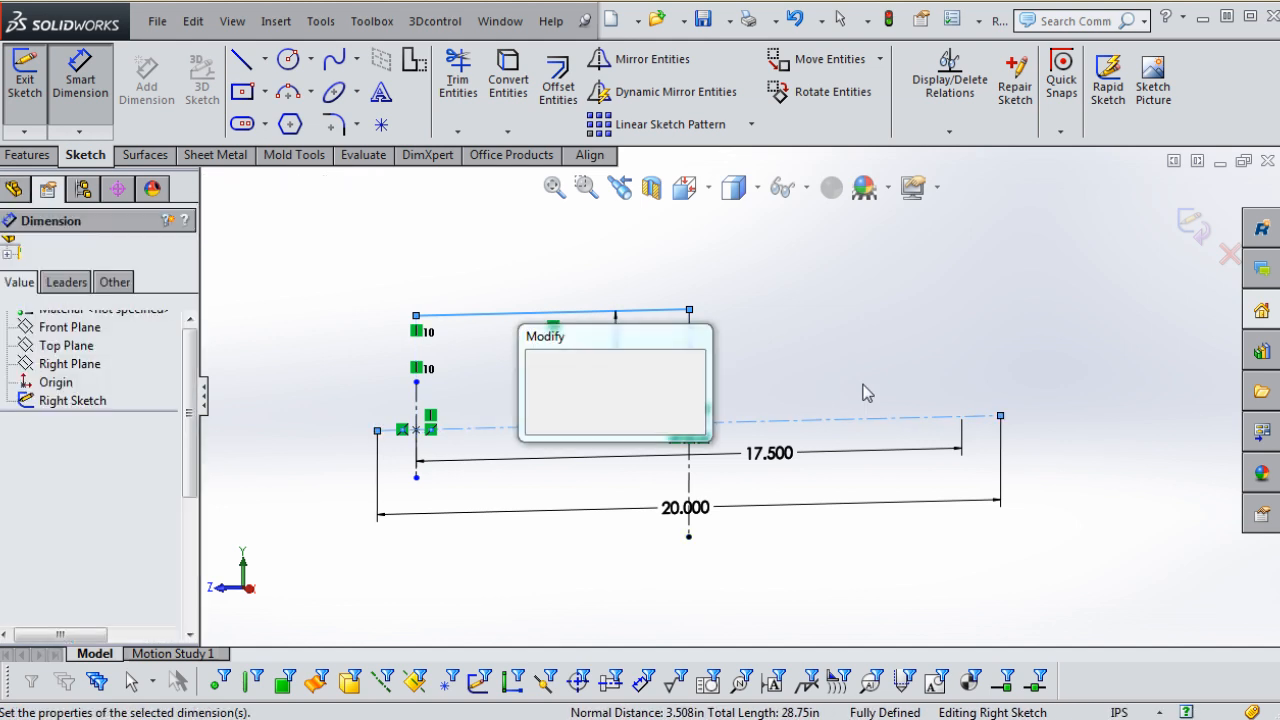
pyautogui.write('3.')
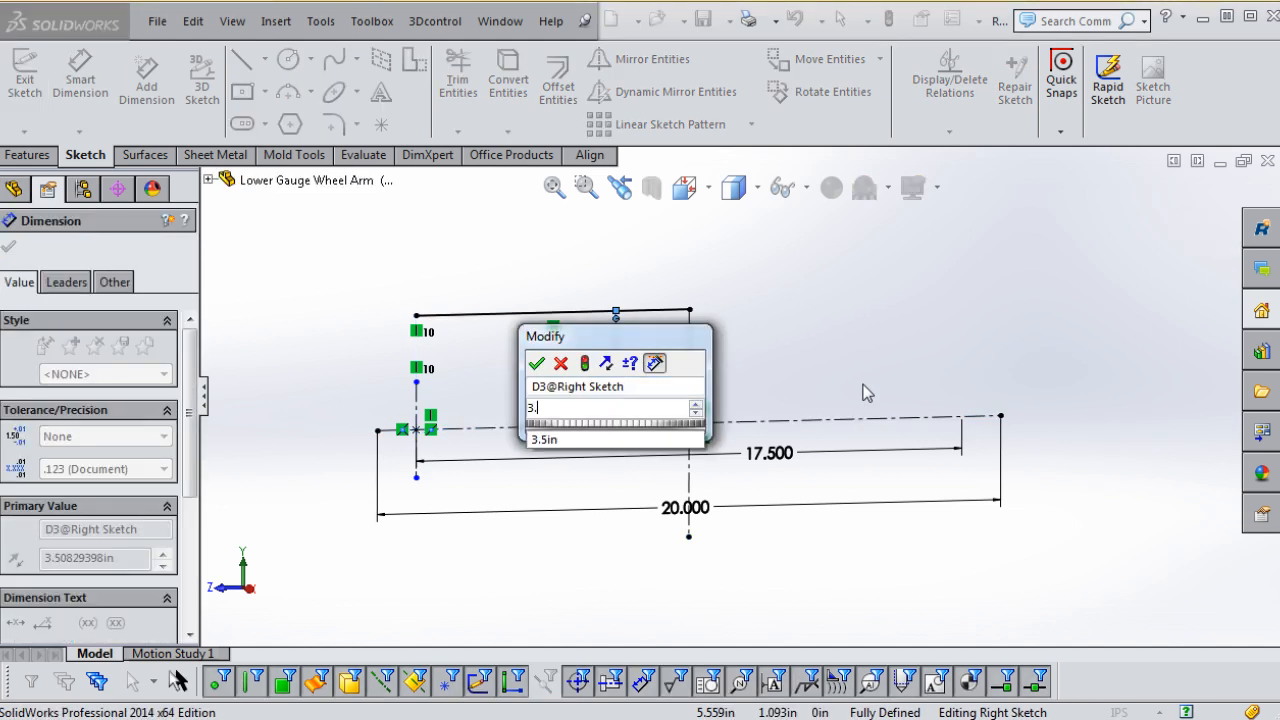
pyautogui.click(536, 363)
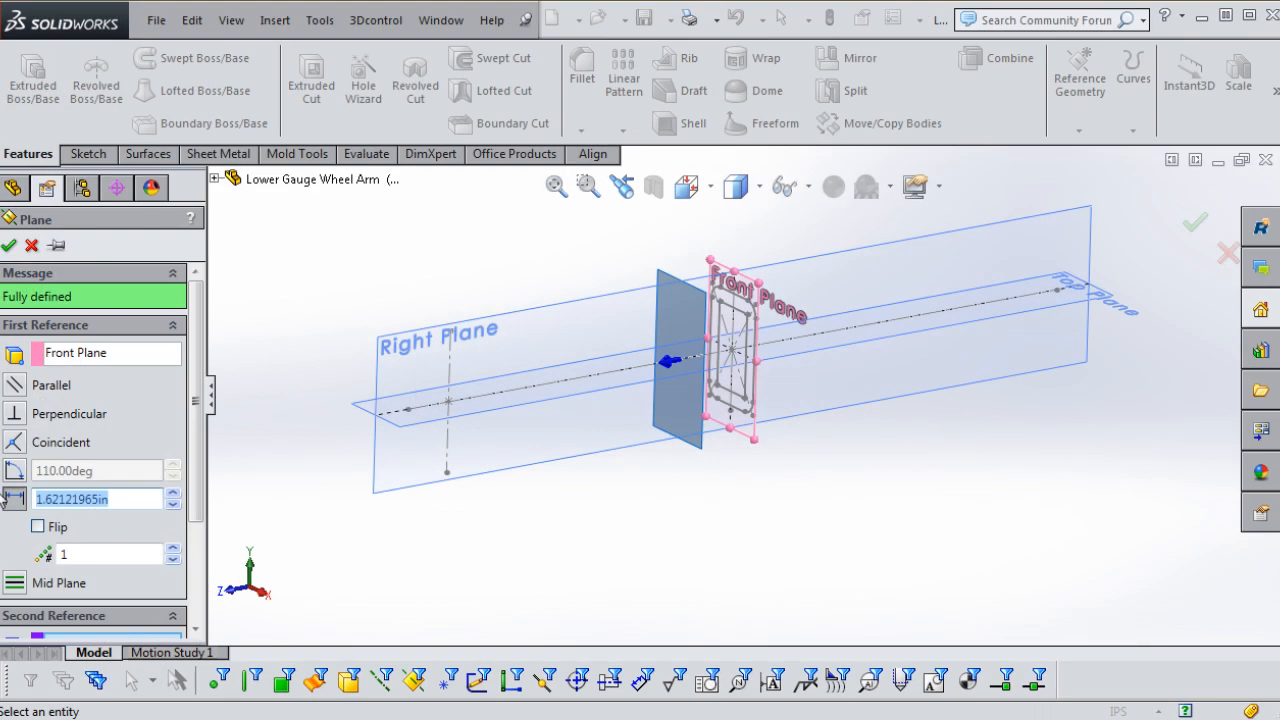
# Offset the plane 3.000in from the Front Plane and increase the plane count by two.
pyautogui.write('3.000in')
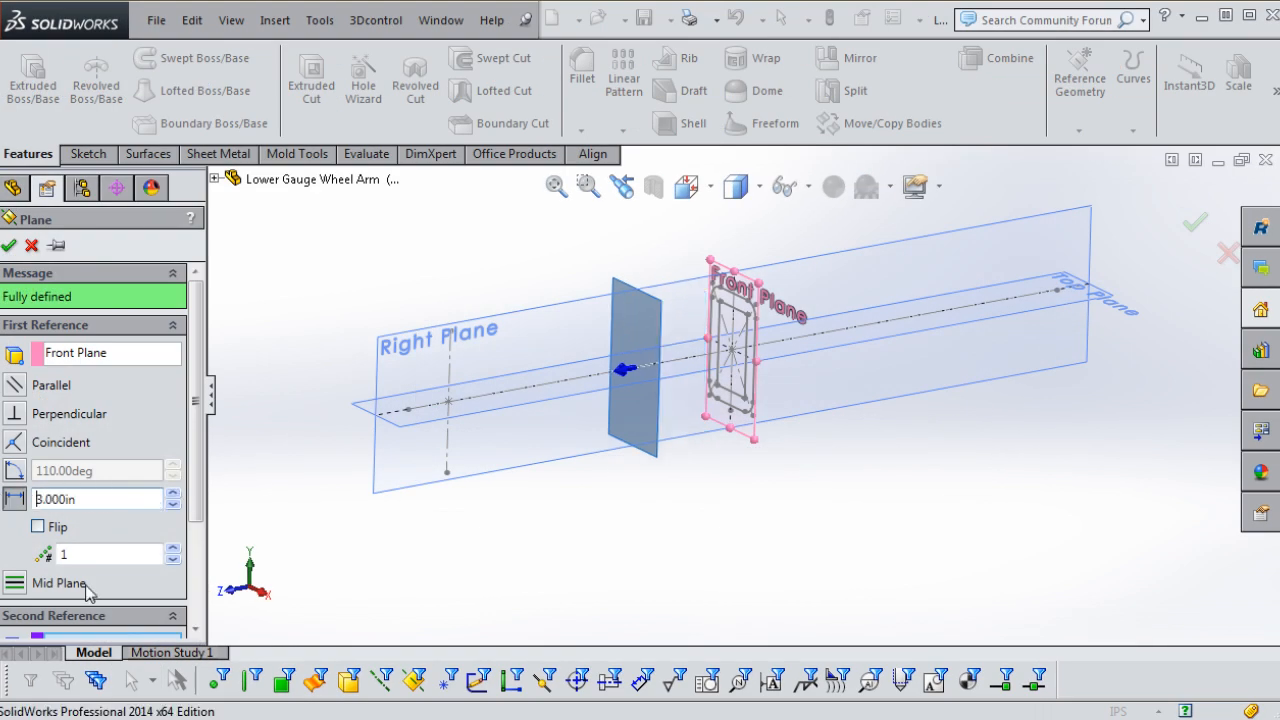
pyautogui.click(173, 549)
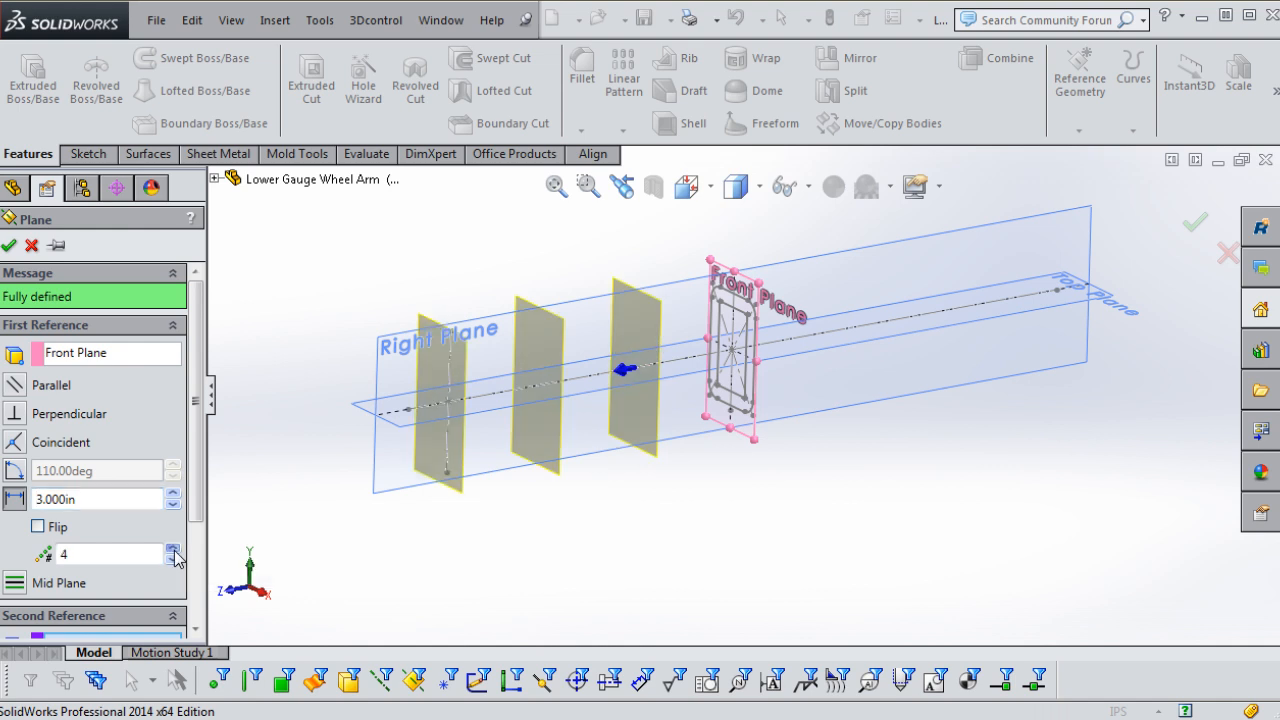
pyautogui.click(174, 549)
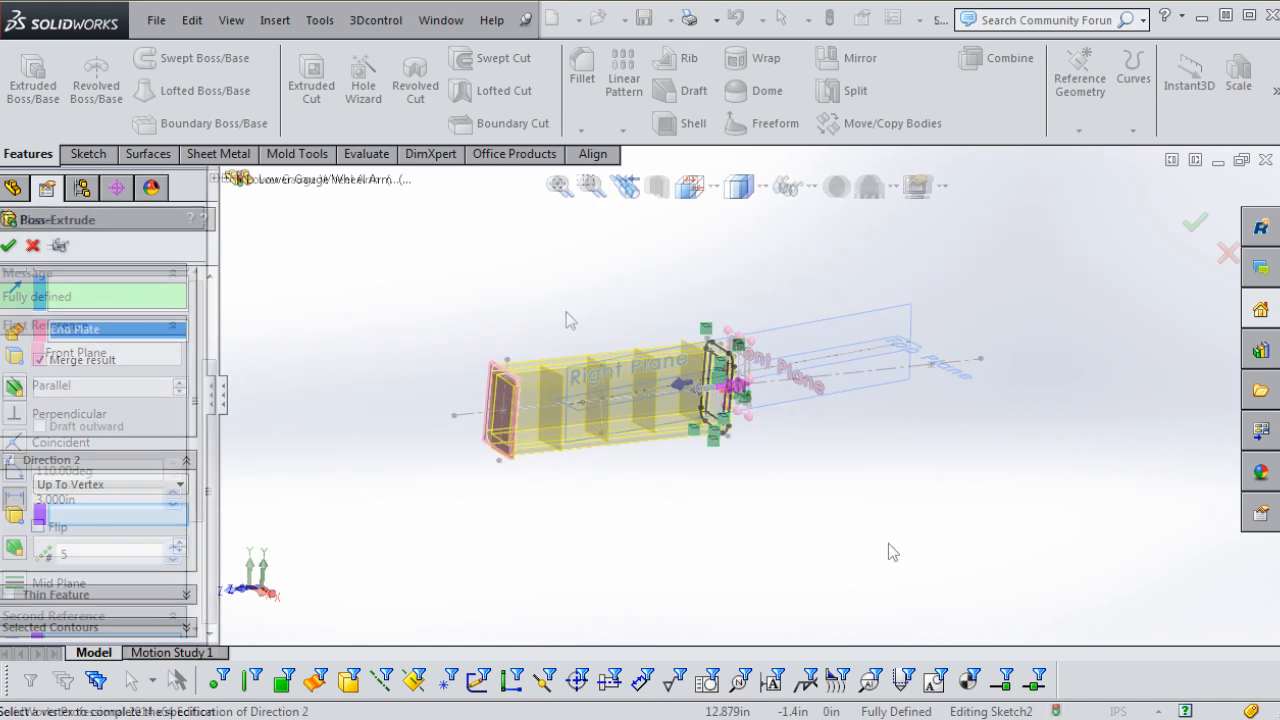
# Pick the line endpoint as the vertex limit for the boss extrusion.
pyautogui.click(930, 365)
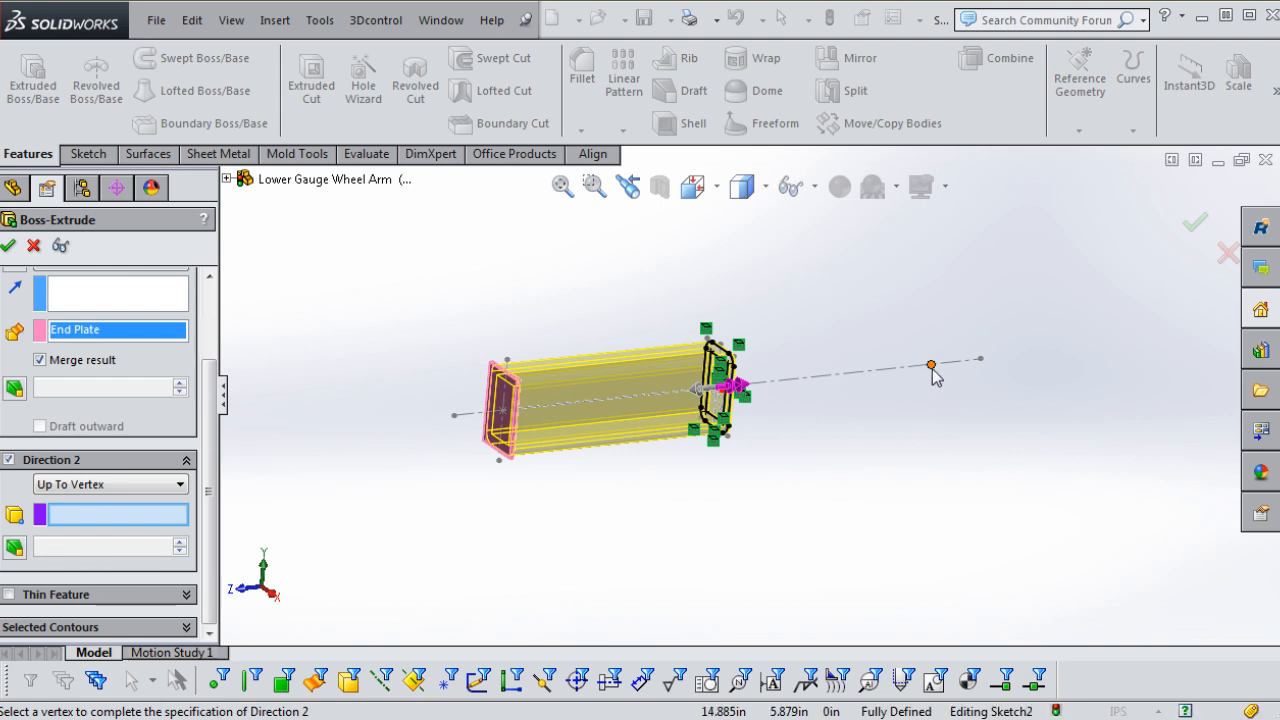
pyautogui.click(930, 365)
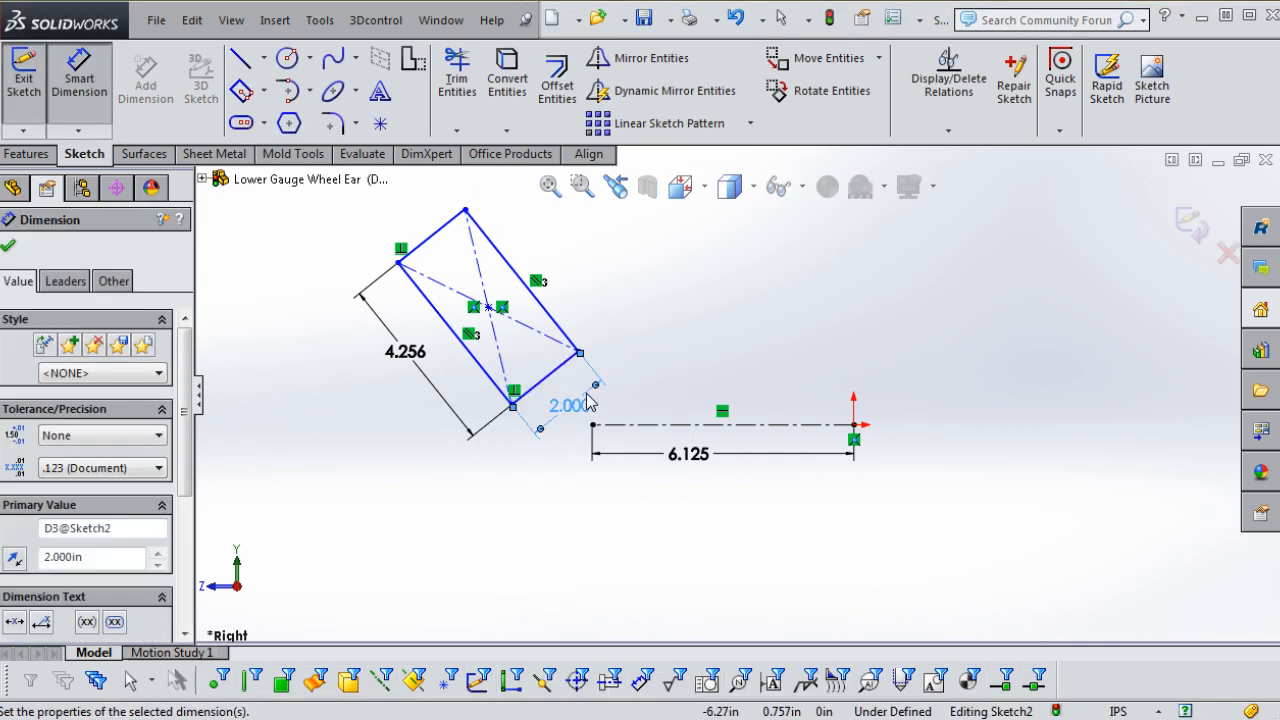
# Double-click the arm tube in the assembly to start setting up a mate.
pyautogui.doubleClick(405, 351)
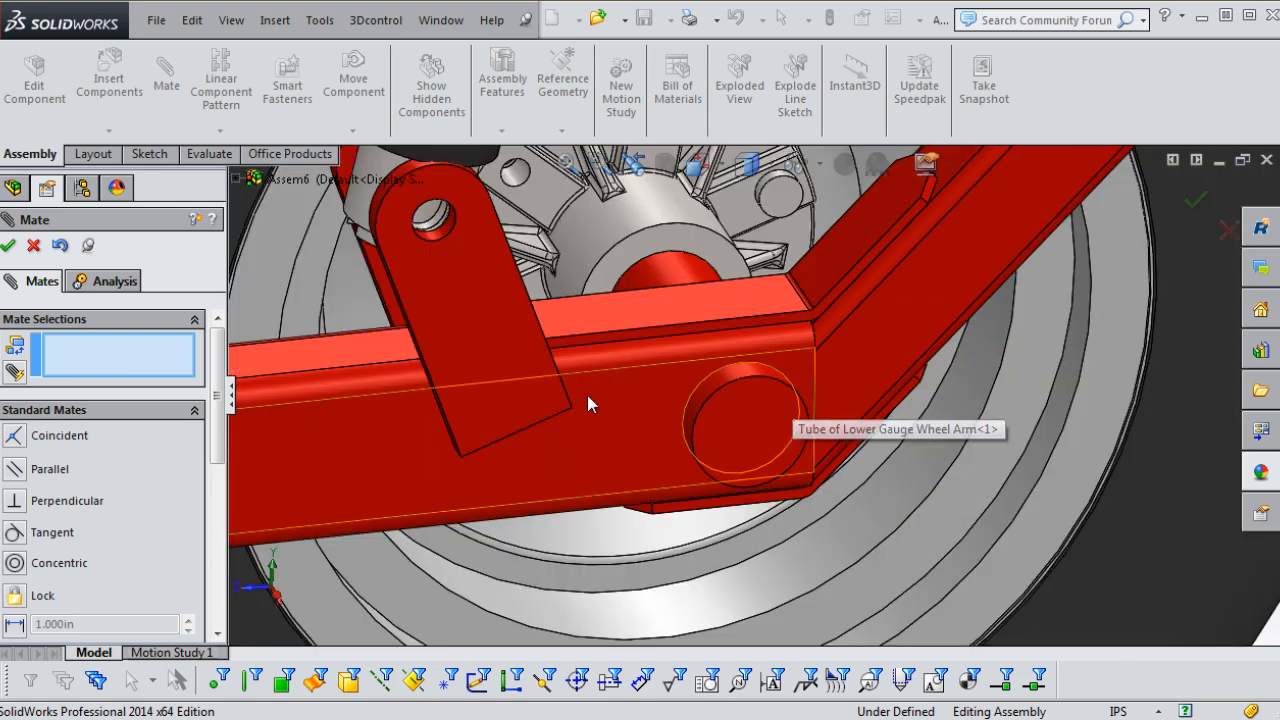
pyautogui.moveTo(655, 418)
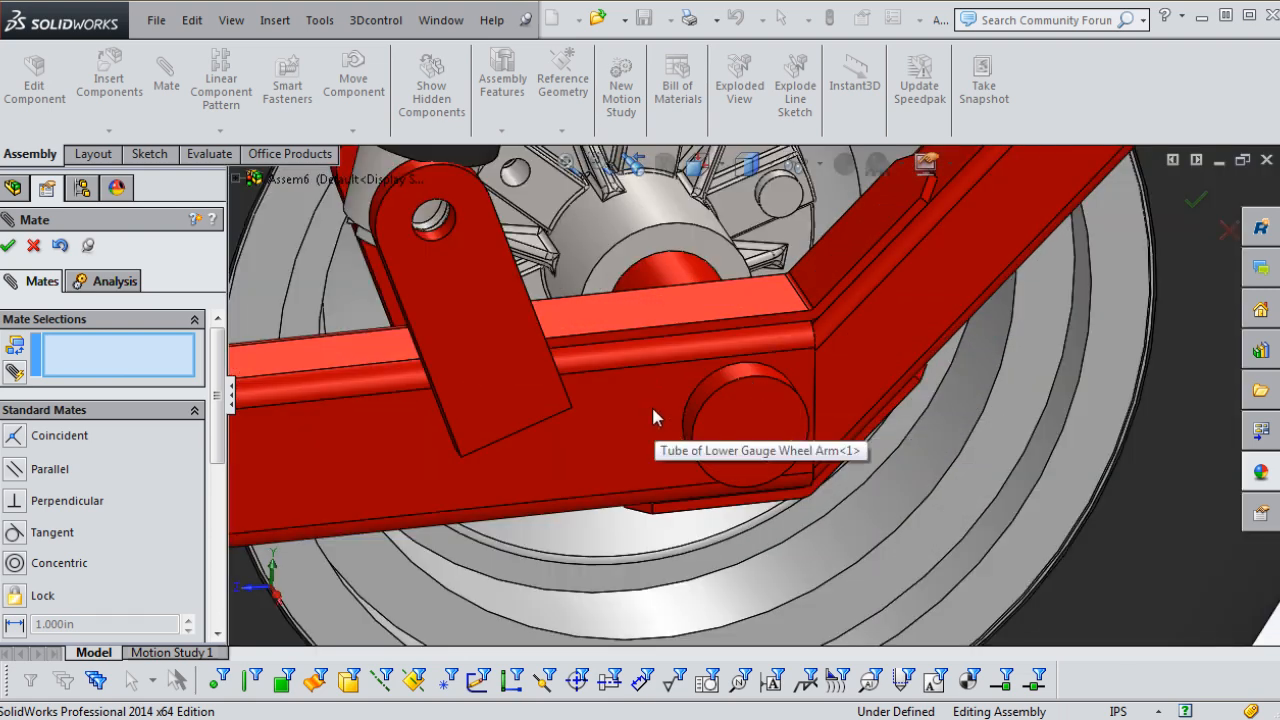